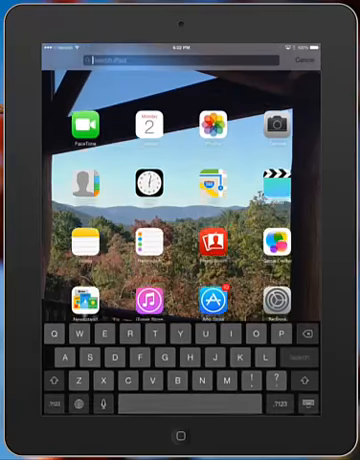
# Search Spotlight for 'c' to find the croak.it app.
pyautogui.write('c')
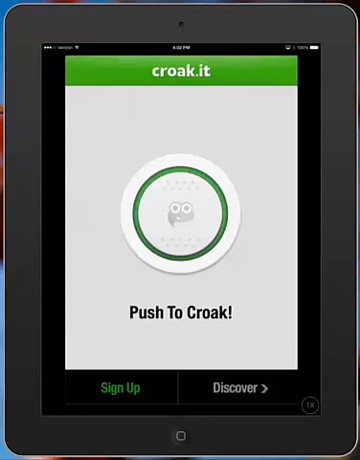
# Record a croak with the Push To Croak button.
pyautogui.click(180, 213)
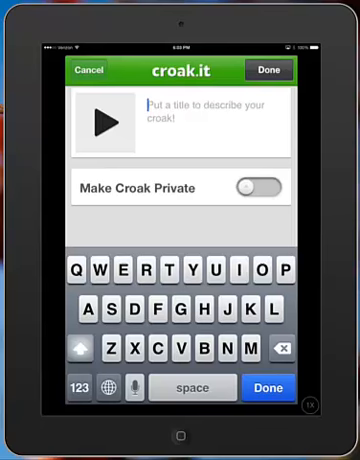
# Title the croak 'Delete me croak test', leave it public, and save with Done.
pyautogui.write('Delete me croak test')
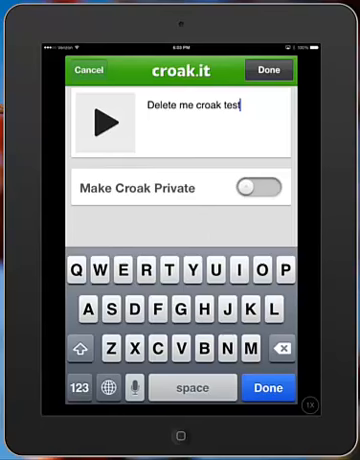
pyautogui.click(295, 70)
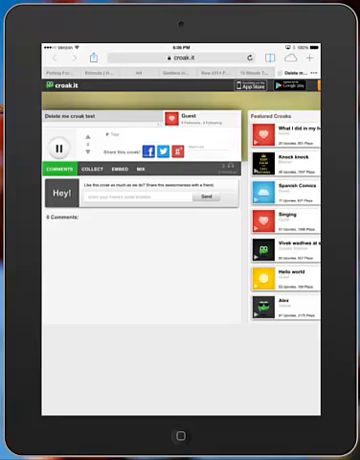
# Pause the Delete me croak test playback on its croak page.
pyautogui.click(63, 147)
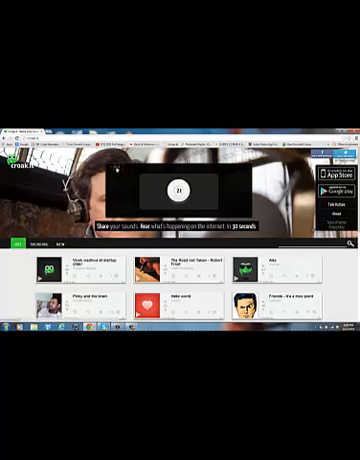
# Choose the croak option and start a microphone recording with a 30-second countdown.
pyautogui.click(180, 189)
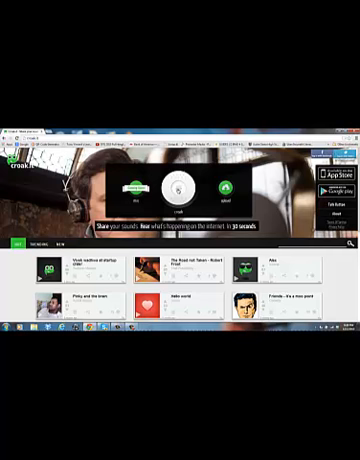
pyautogui.click(180, 190)
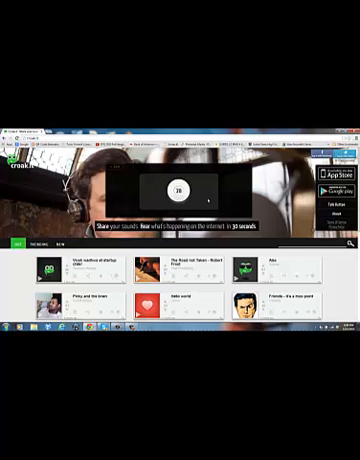
# Stop the recording via the countdown circle before time runs out.
pyautogui.click(180, 193)
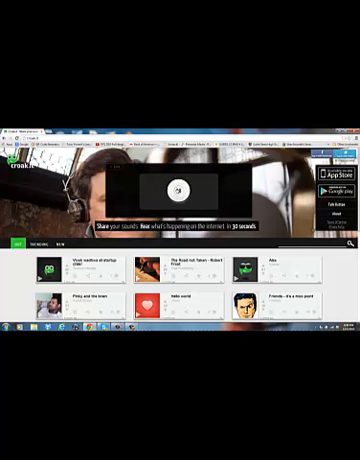
# Play back the recorded croak as a preview, with Proceed shown beside it.
pyautogui.click(179, 191)
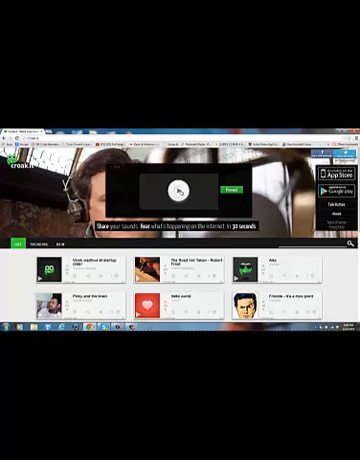
pyautogui.click(175, 191)
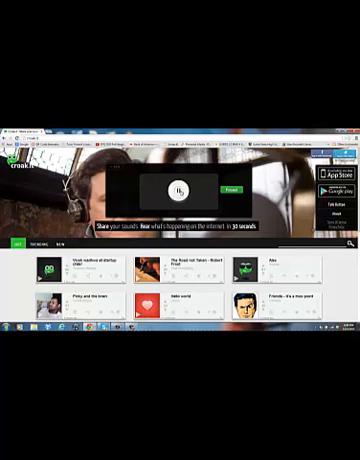
pyautogui.click(172, 190)
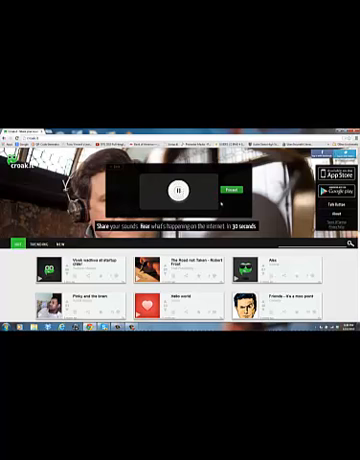